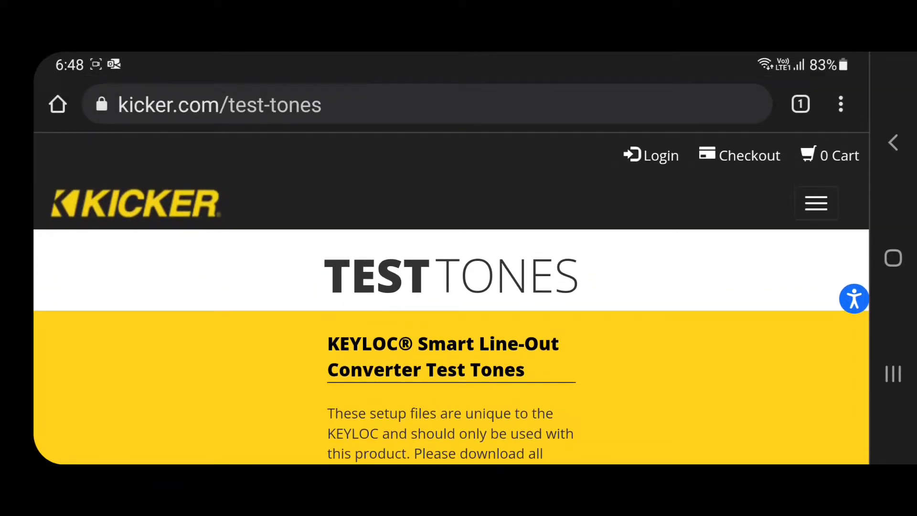
# Step: Scroll the Kicker test-tones page down to the KXMA/KMA gain matching advice about 3/4 source volume
pyautogui.scroll(-3)
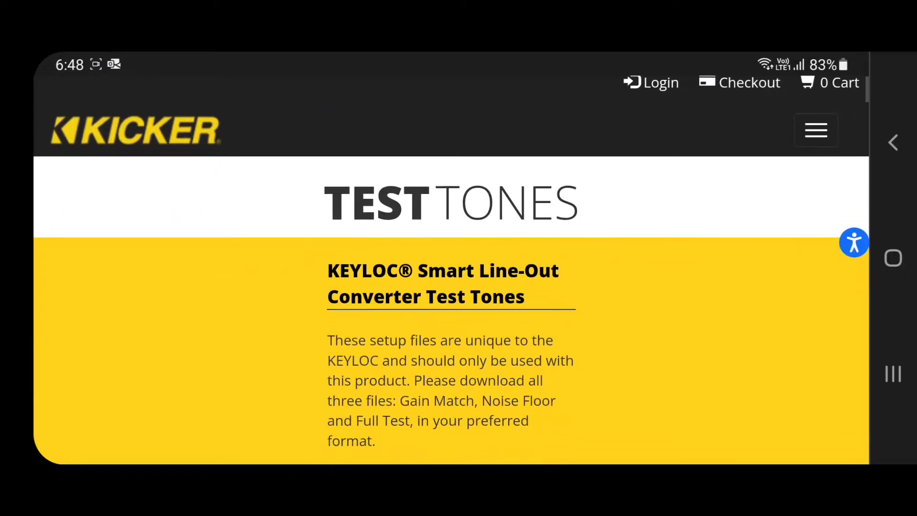
pyautogui.scroll(-3)
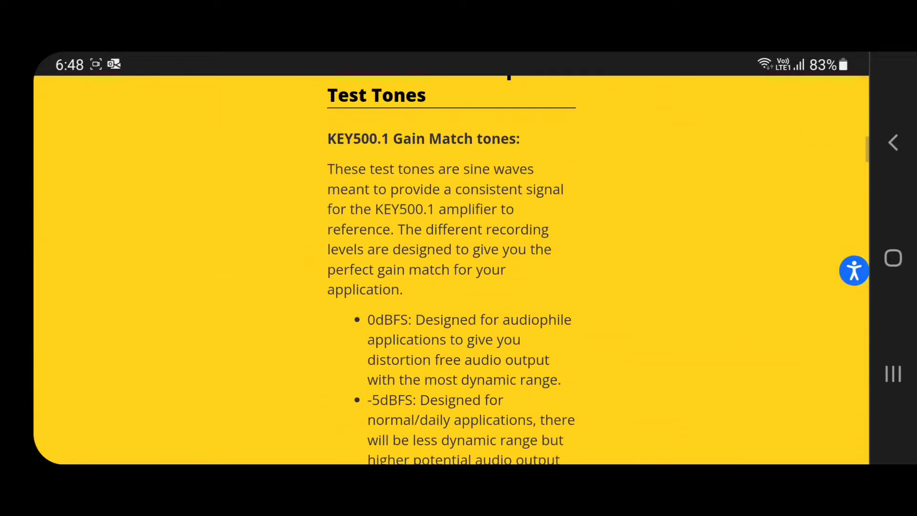
pyautogui.scroll(-3)
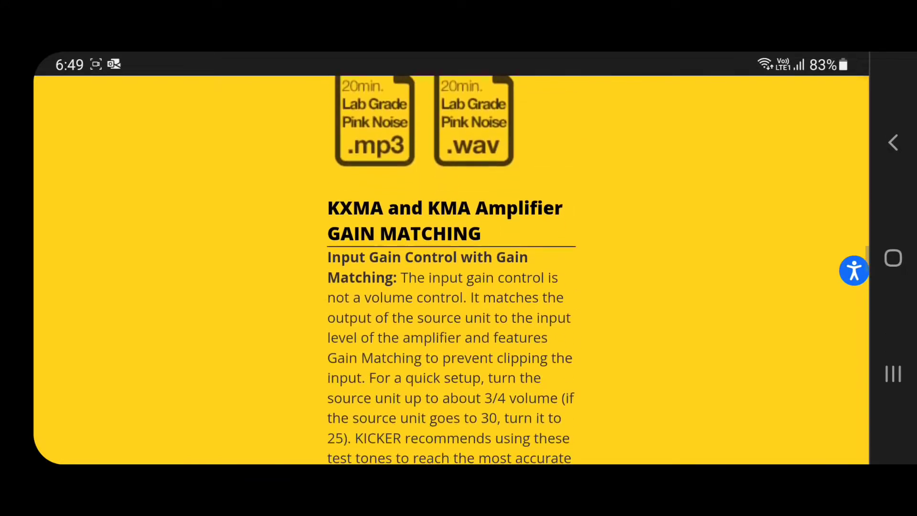
pyautogui.scroll(-3)
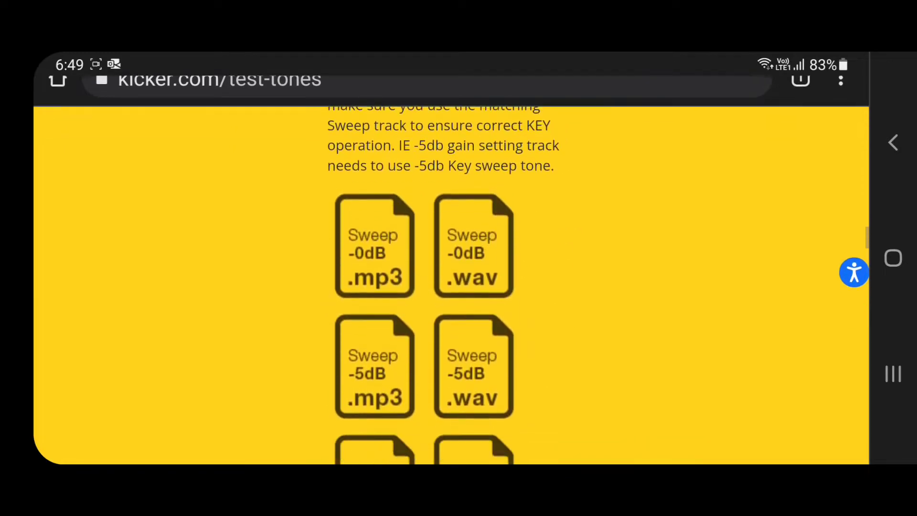
pyautogui.scroll(-3)
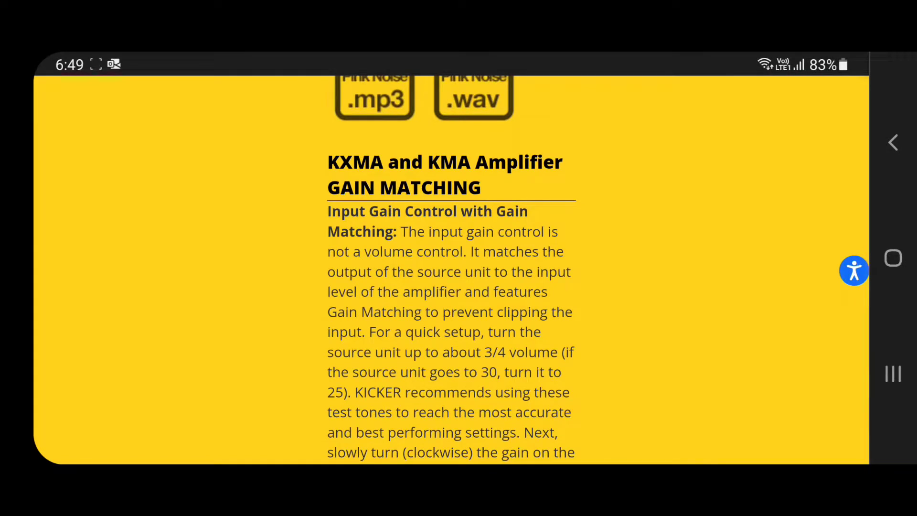
pyautogui.scroll(-3)
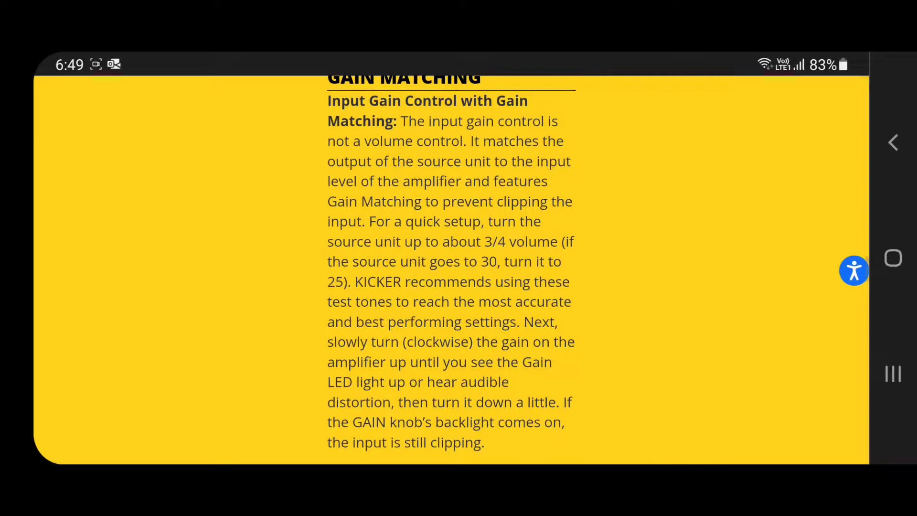
pyautogui.scroll(-3)
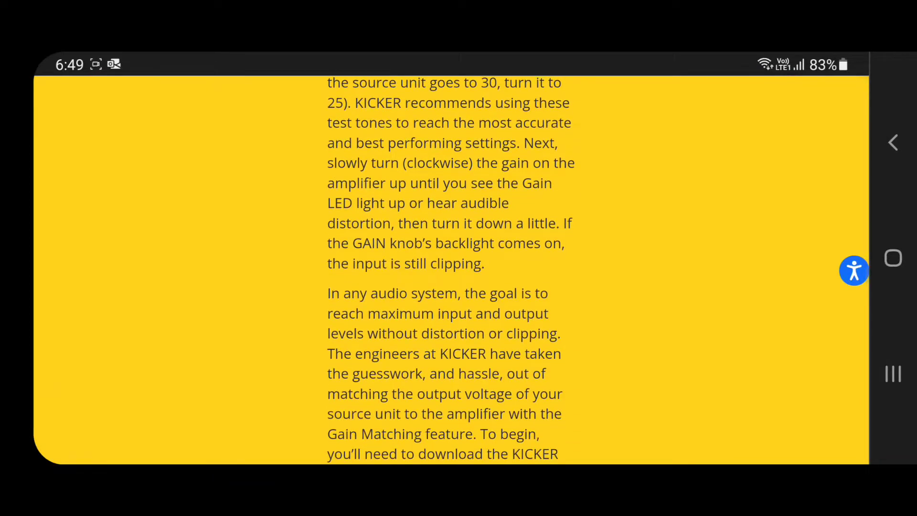
pyautogui.scroll(-3)
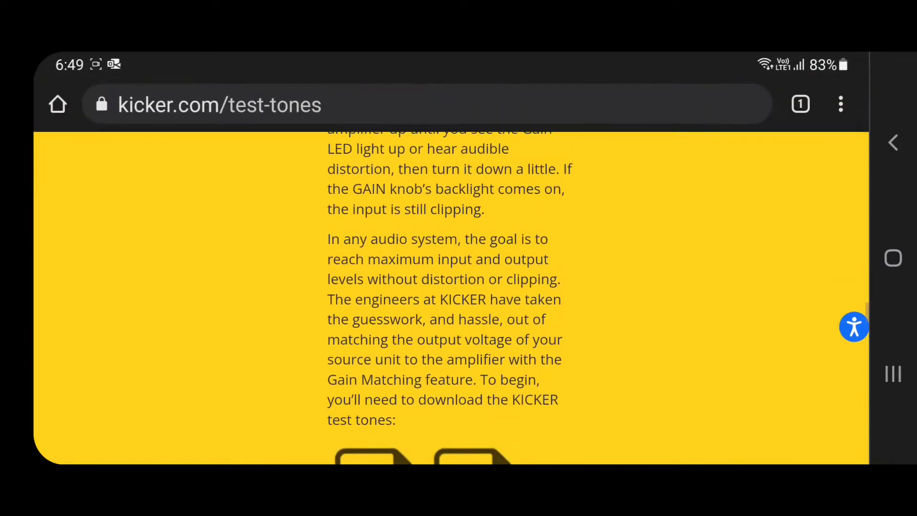
# Step: Scroll past the 1000Hz tone files to the 0, -5 and -10 dBFS level explanations
pyautogui.scroll(-3)
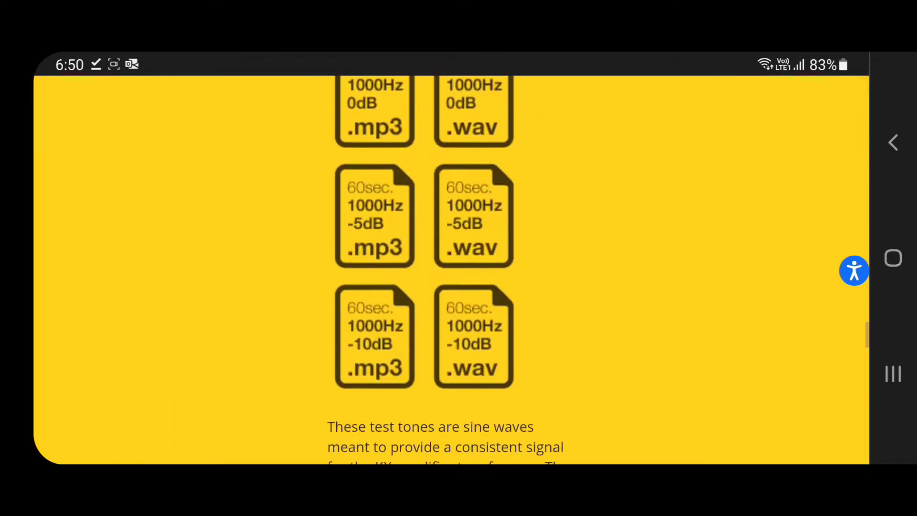
pyautogui.scroll(-3)
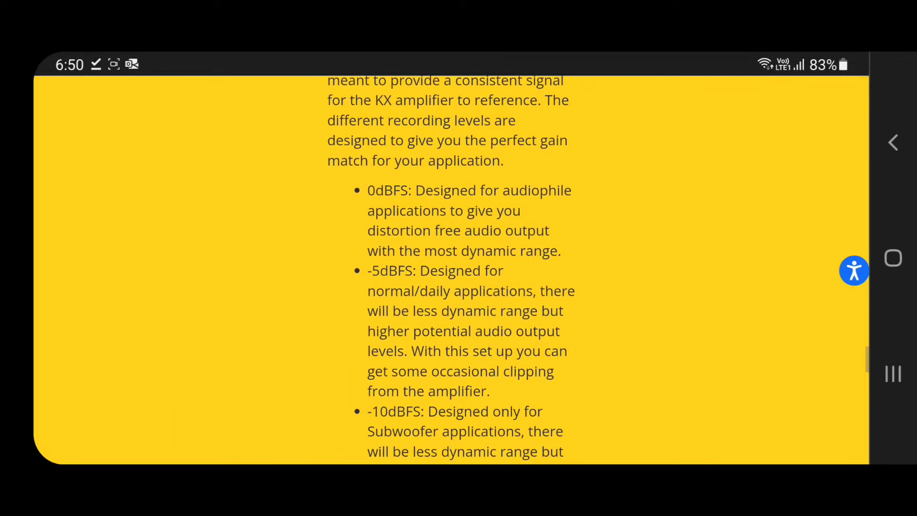
pyautogui.scroll(-3)
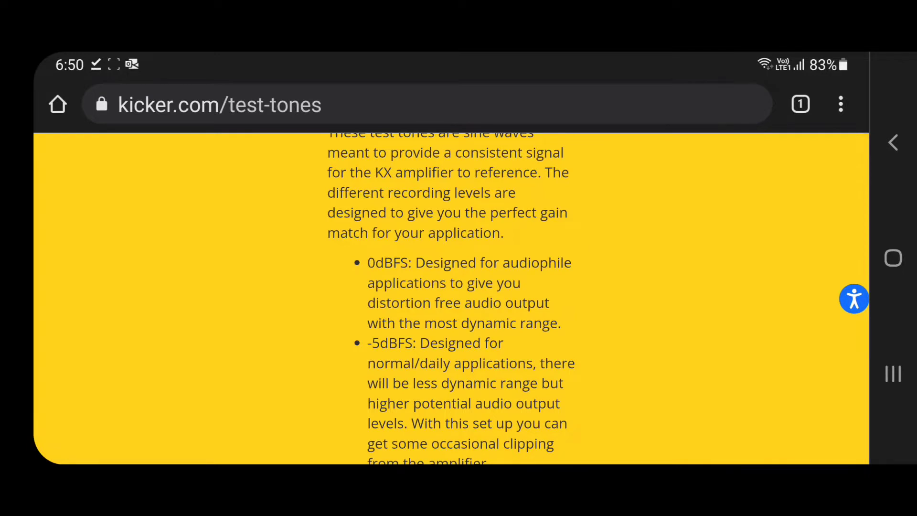
pyautogui.scroll(-3)
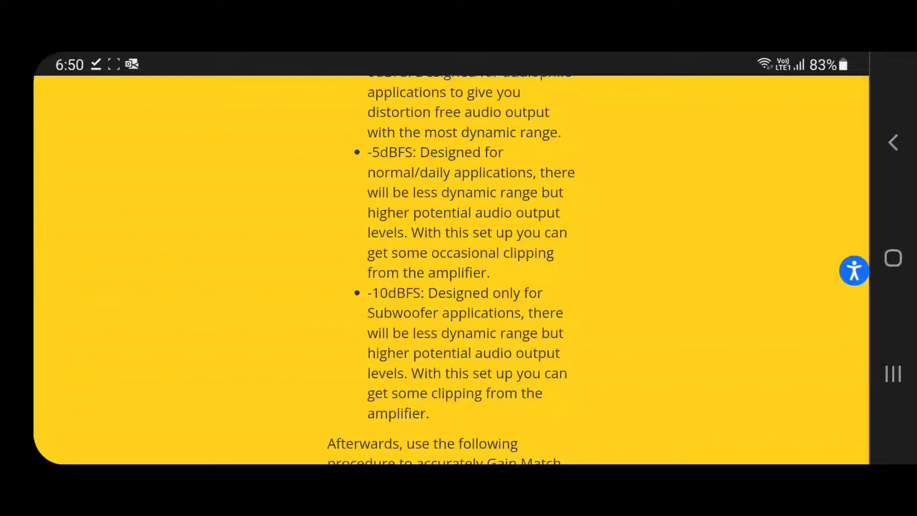
# Step: Scroll down to Kicker's numbered six-step KX amplifier gain matching procedure
pyautogui.scroll(-3)
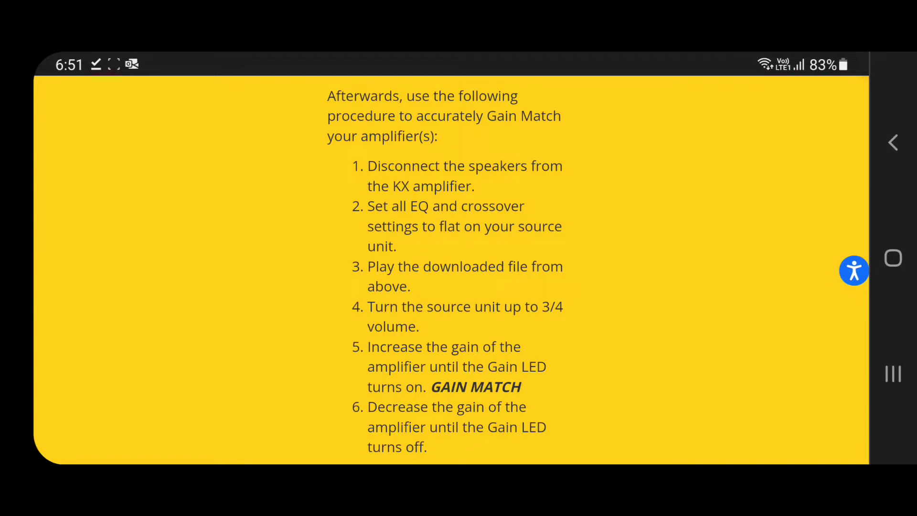
pyautogui.scroll(-3)
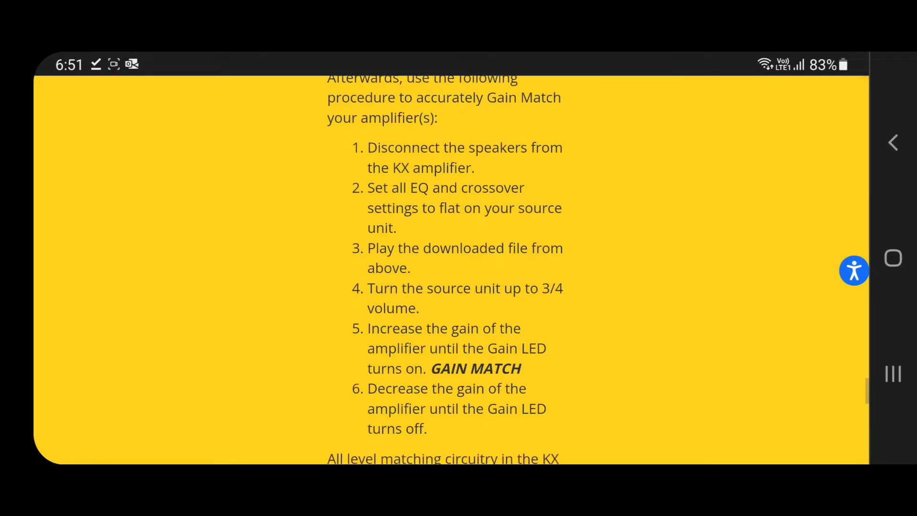
pyautogui.scroll(-3)
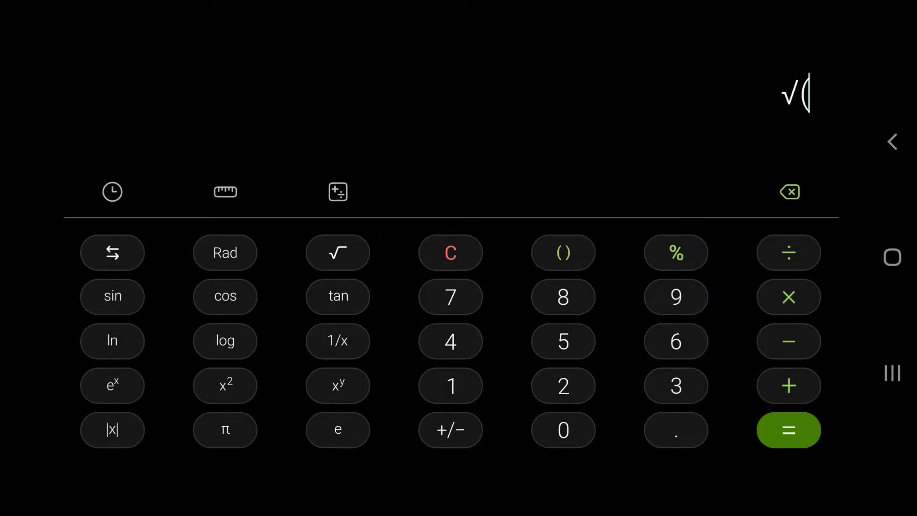
# Step: Enter √(400×4) in the calculator, correcting the multiplier, with 40 previewed
pyautogui.click(562, 429)
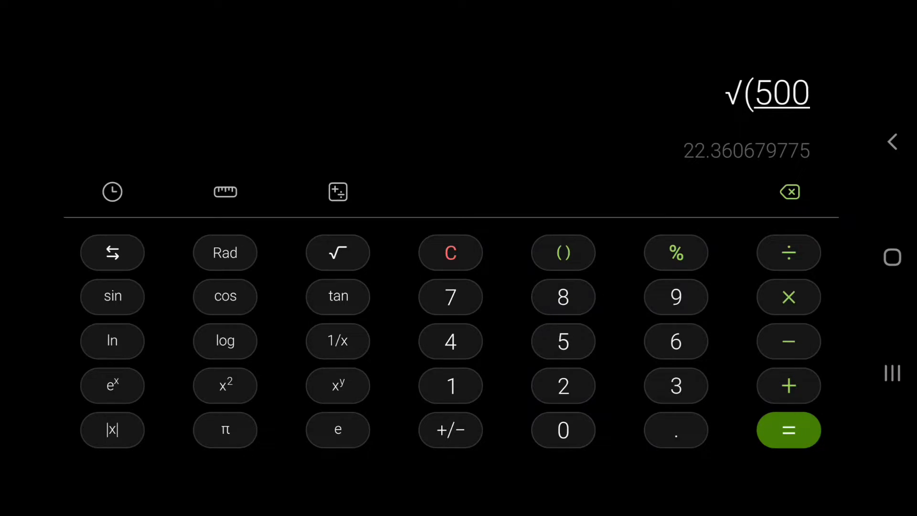
pyautogui.click(788, 192)
pyautogui.write('4')
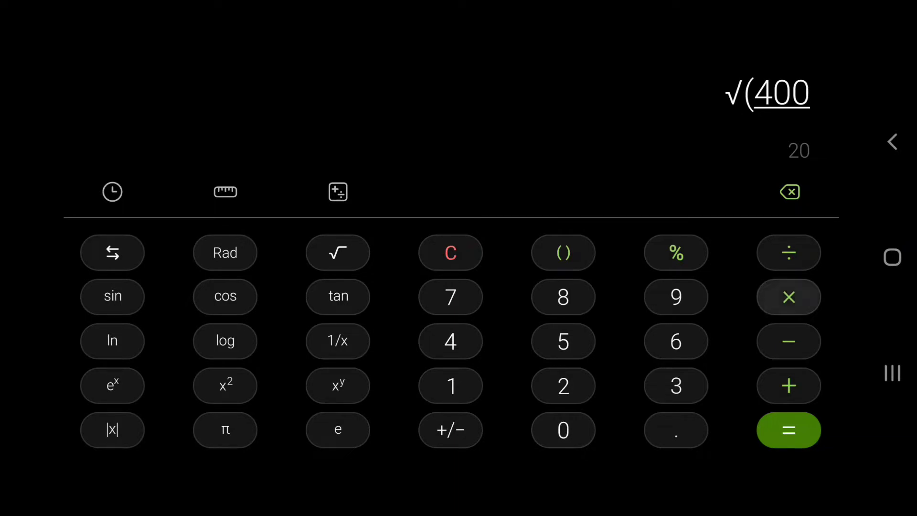
pyautogui.click(788, 296)
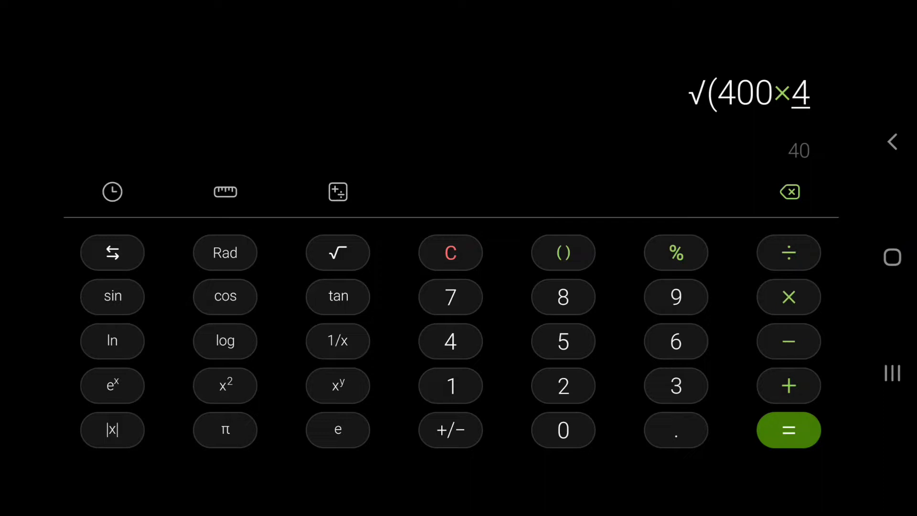
pyautogui.click(788, 192)
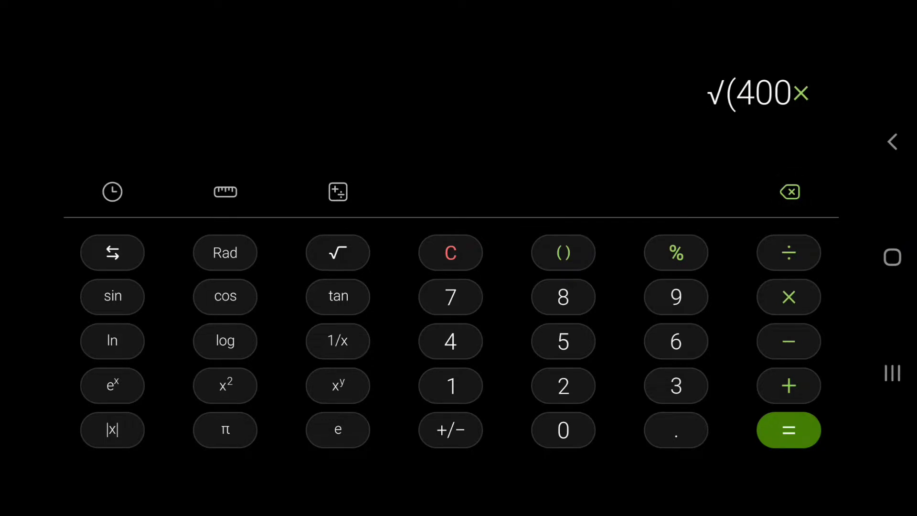
pyautogui.click(563, 385)
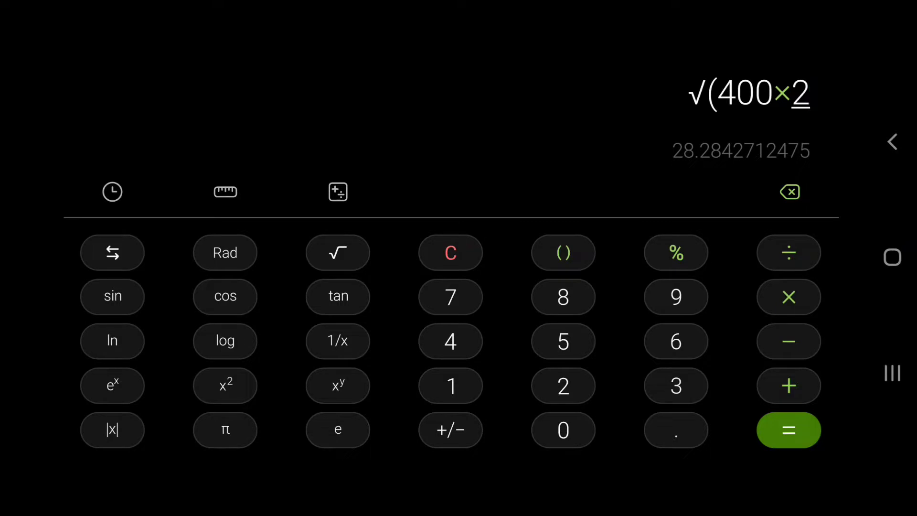
pyautogui.click(790, 191)
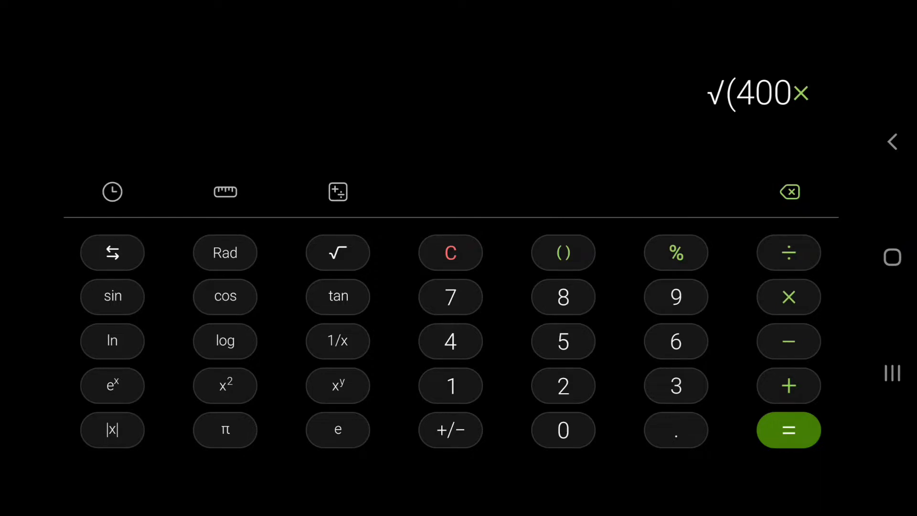
pyautogui.click(450, 341)
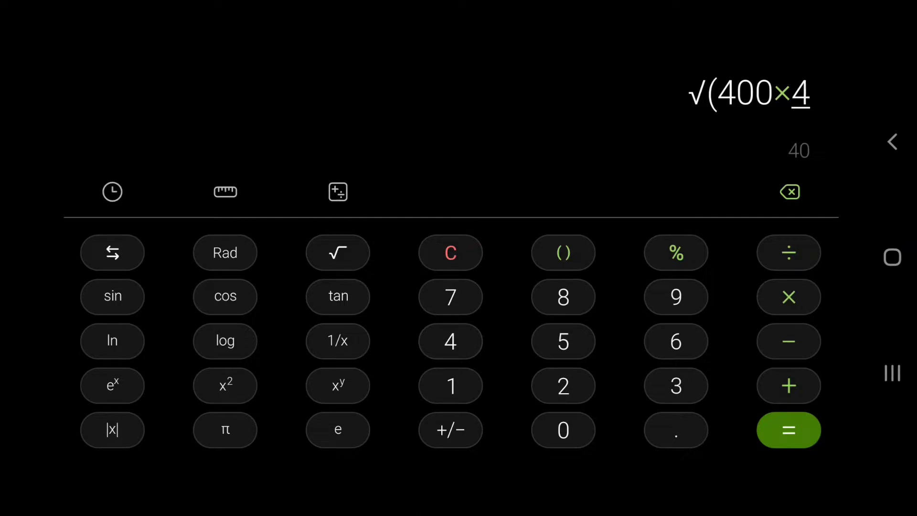
pyautogui.click(561, 252)
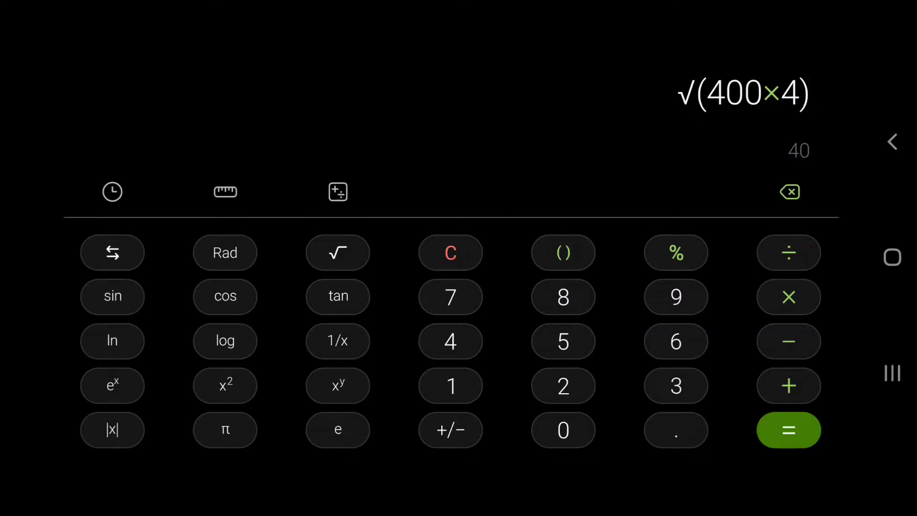
# Step: Evaluate the square root of 400×4 to display the result 40
pyautogui.click(788, 430)
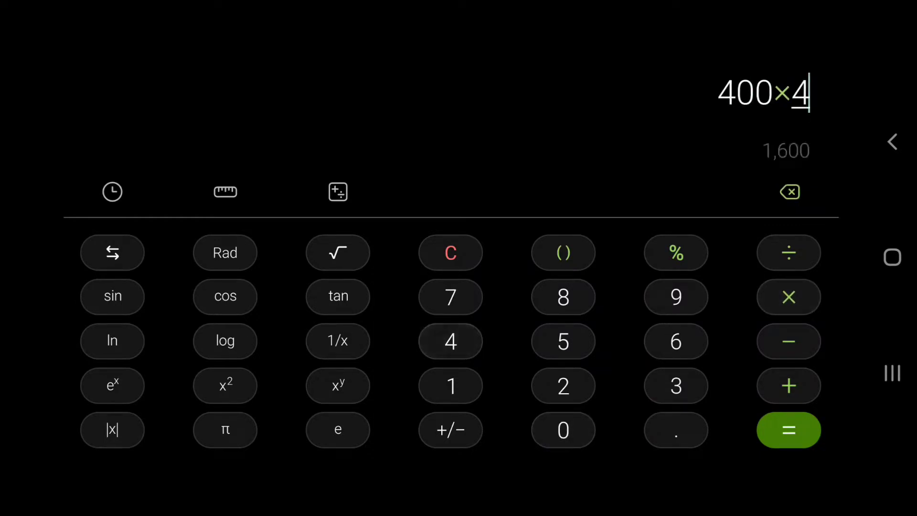
pyautogui.click(787, 429)
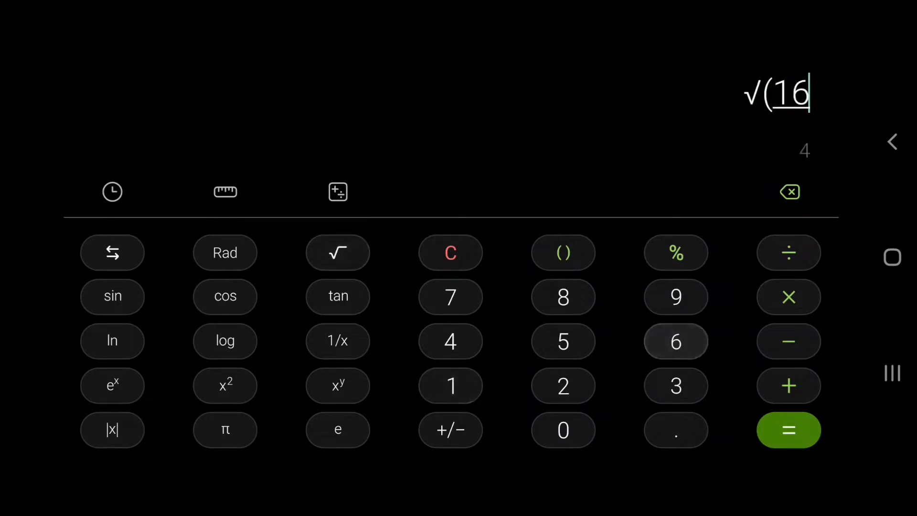
pyautogui.click(788, 430)
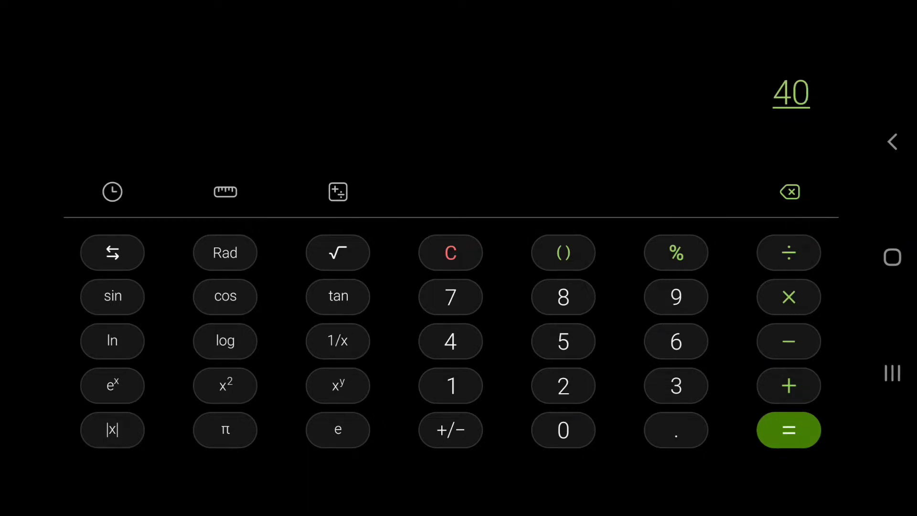
pyautogui.click(458, 453)
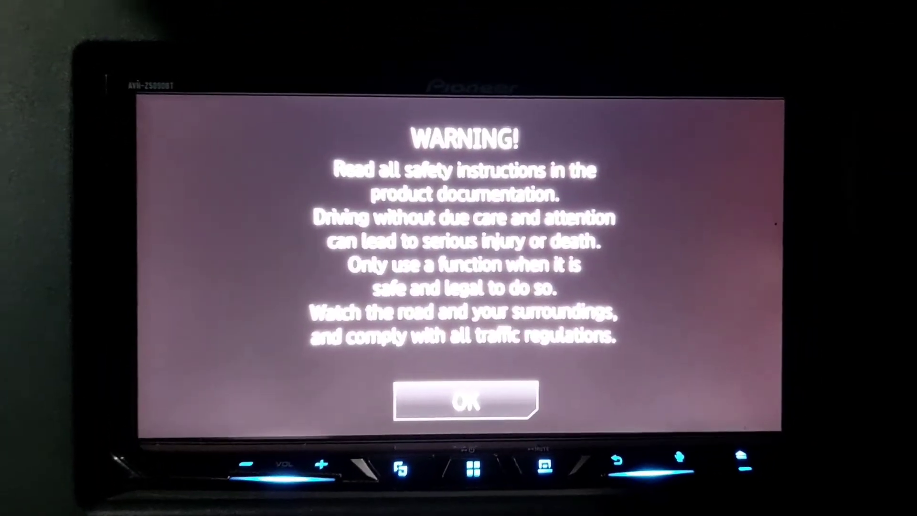
# Step: Dismiss the safety warning and bring up the source selection screen
pyautogui.click(465, 403)
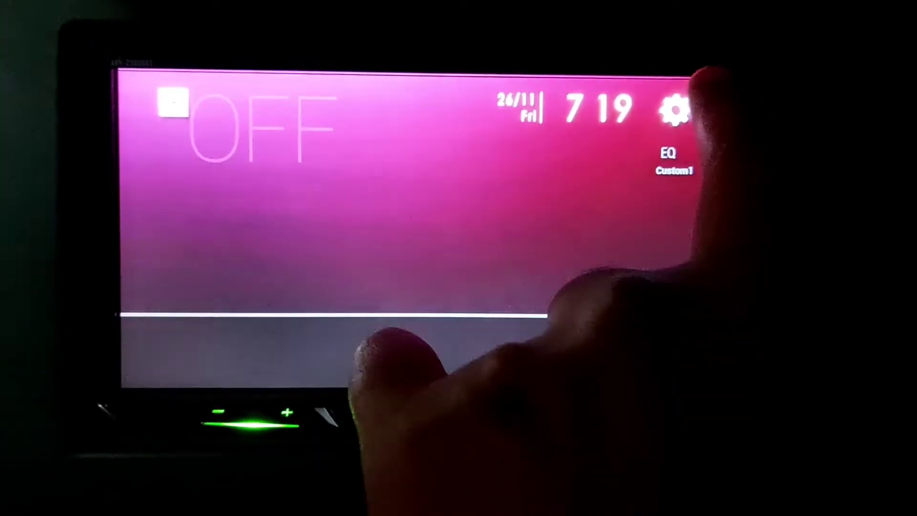
pyautogui.click(678, 108)
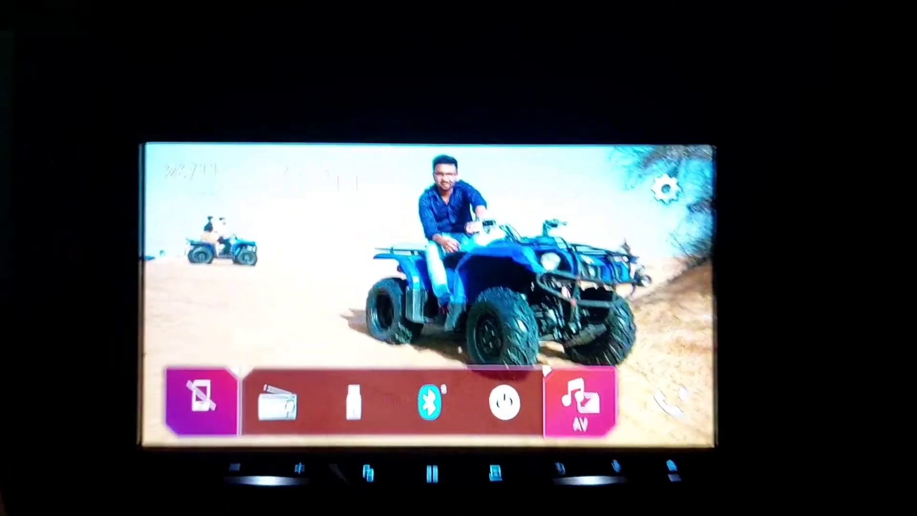
# Step: Select USB, pause the 60s 50Hz 0dB sine tone, and go to the audio settings
pyautogui.click(424, 406)
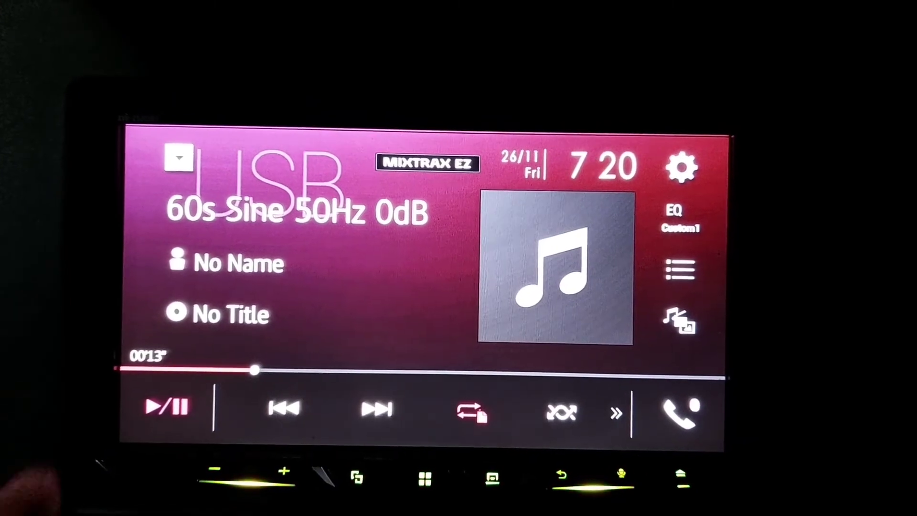
pyautogui.click(166, 407)
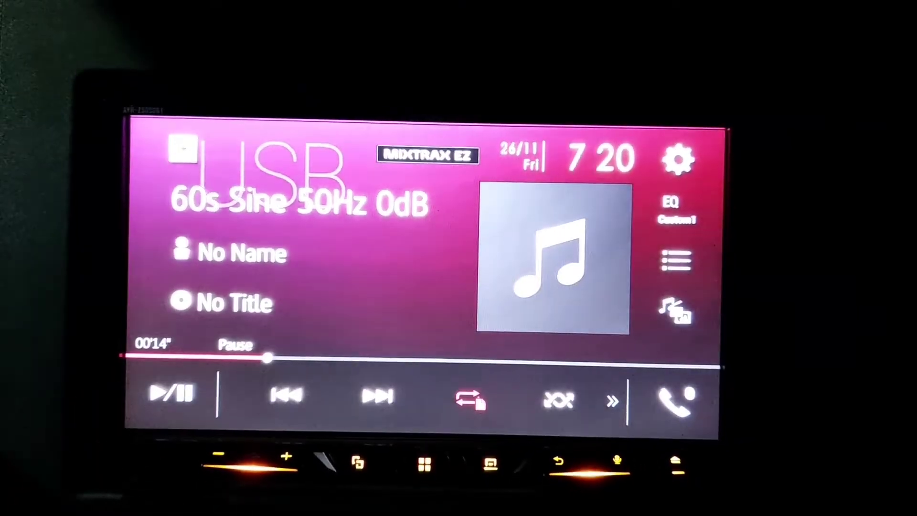
pyautogui.click(677, 159)
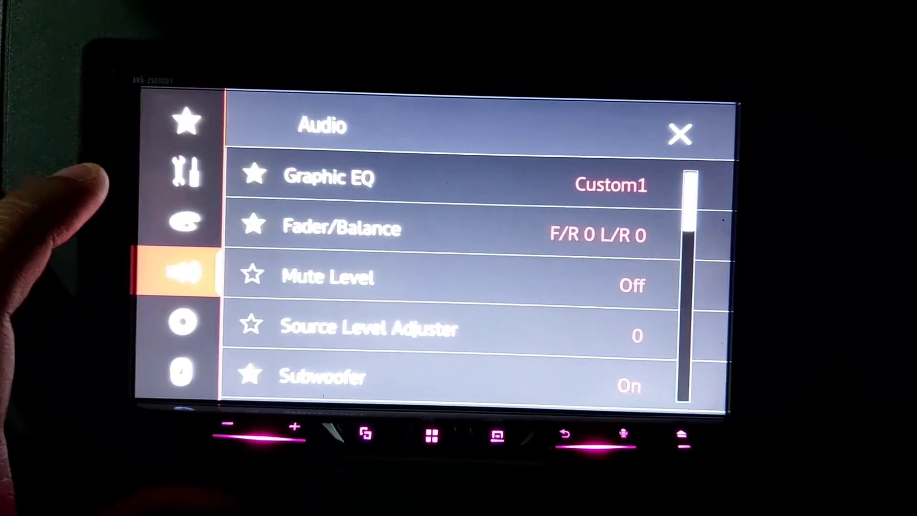
# Step: Set graphic EQ to Flat, confirm fader/balance 0 and all speaker levels 0 dB
pyautogui.click(330, 176)
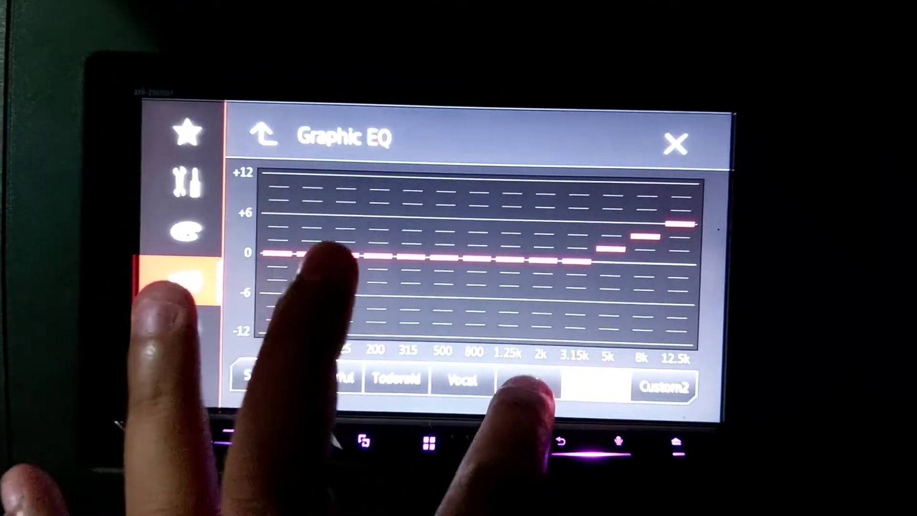
pyautogui.click(676, 142)
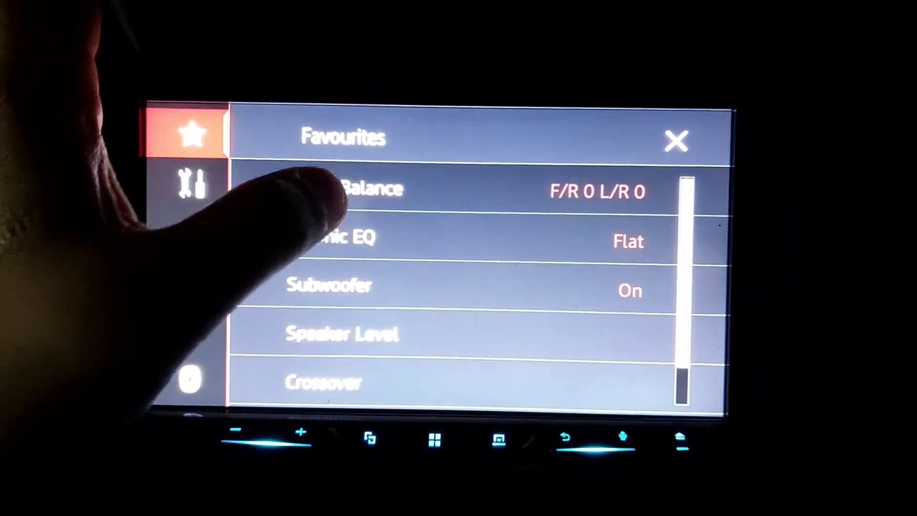
pyautogui.click(380, 189)
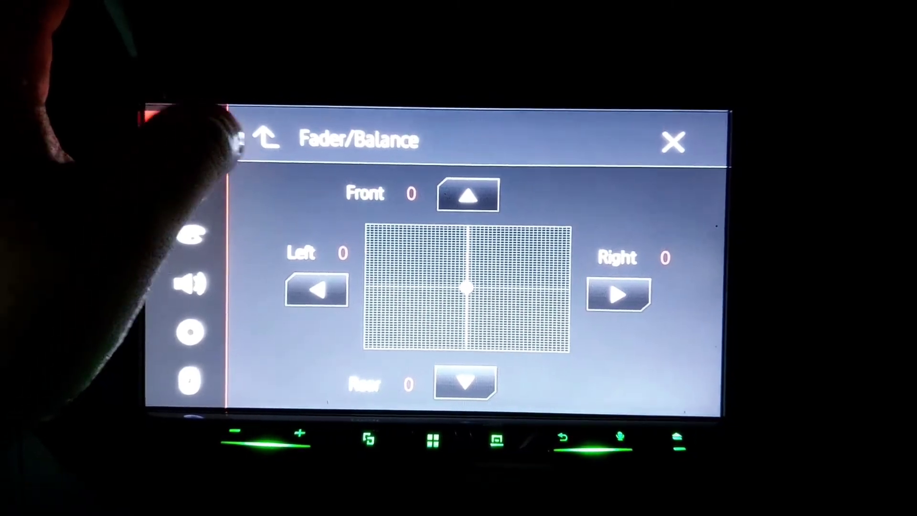
pyautogui.click(269, 140)
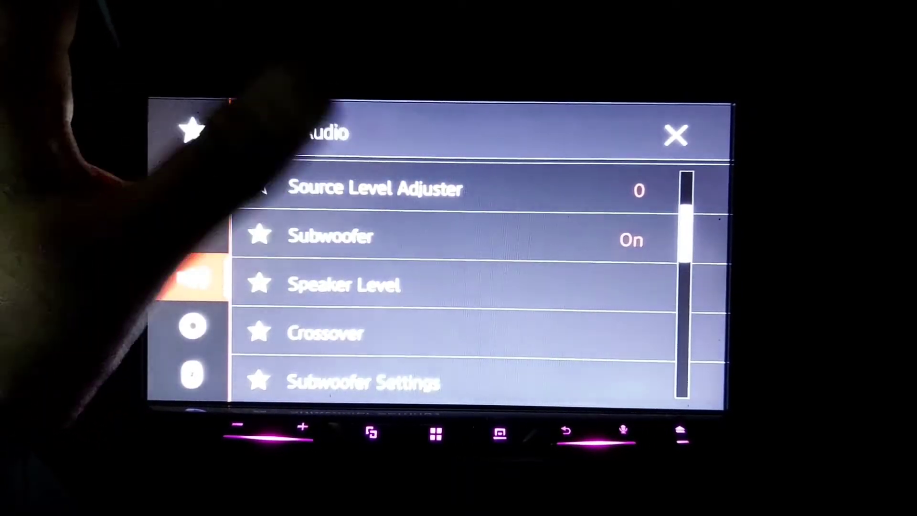
pyautogui.click(344, 285)
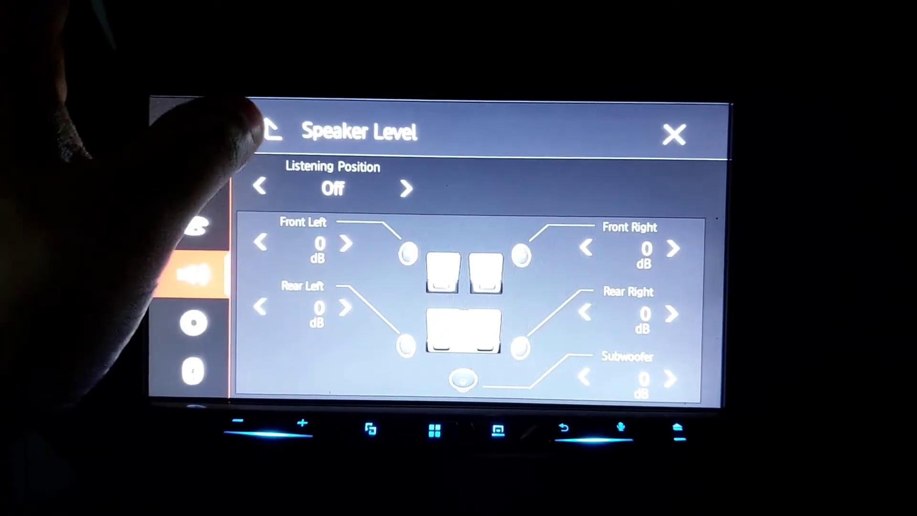
pyautogui.click(272, 130)
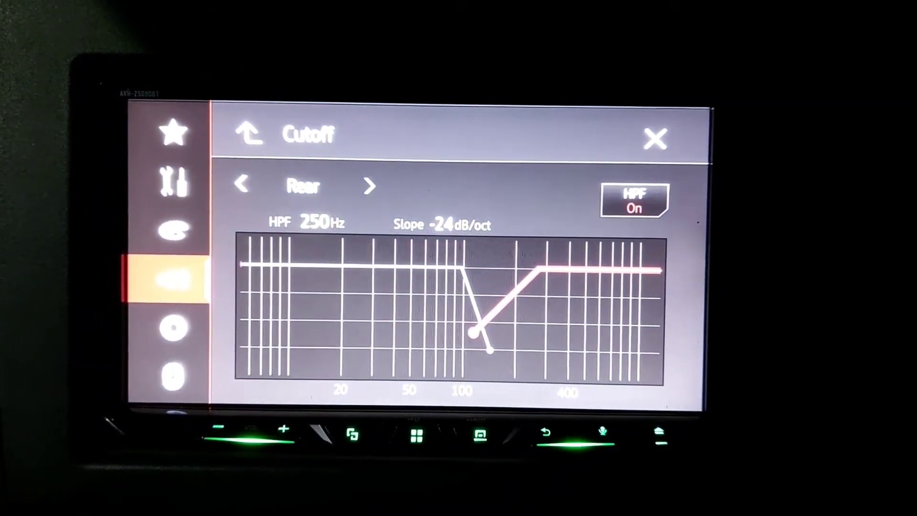
# Step: Set the subwoofer LPF on at 100Hz -36dB/oct and return to playback
pyautogui.click(252, 184)
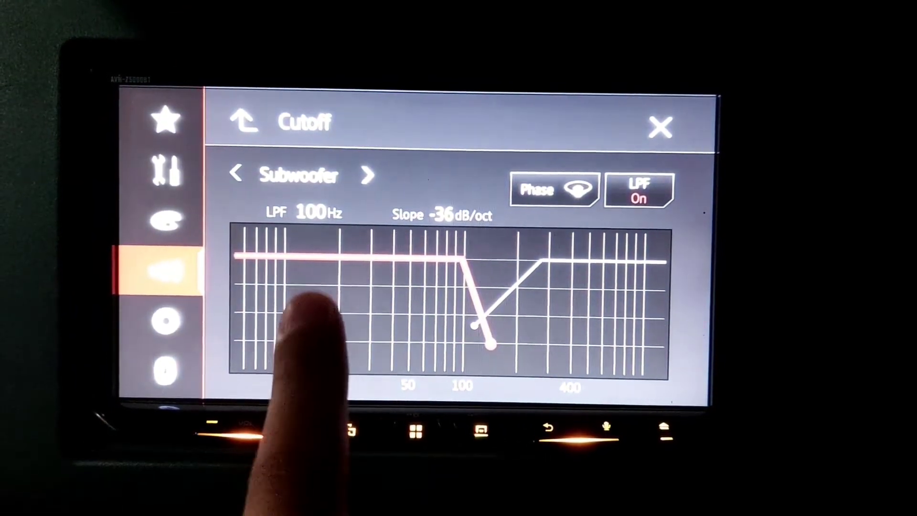
pyautogui.click(369, 174)
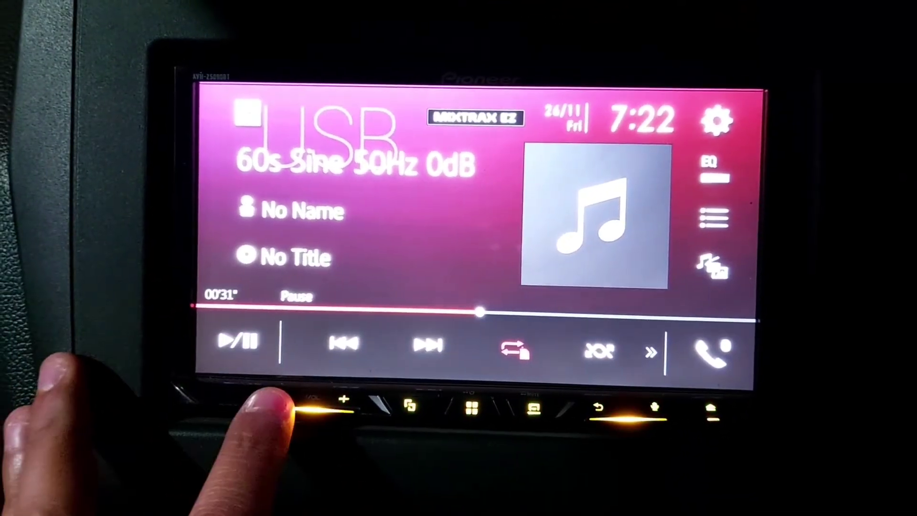
# Step: Raise the volume and revisit the rear crossover at HPF 250Hz, -24dB/oct
pyautogui.click(327, 408)
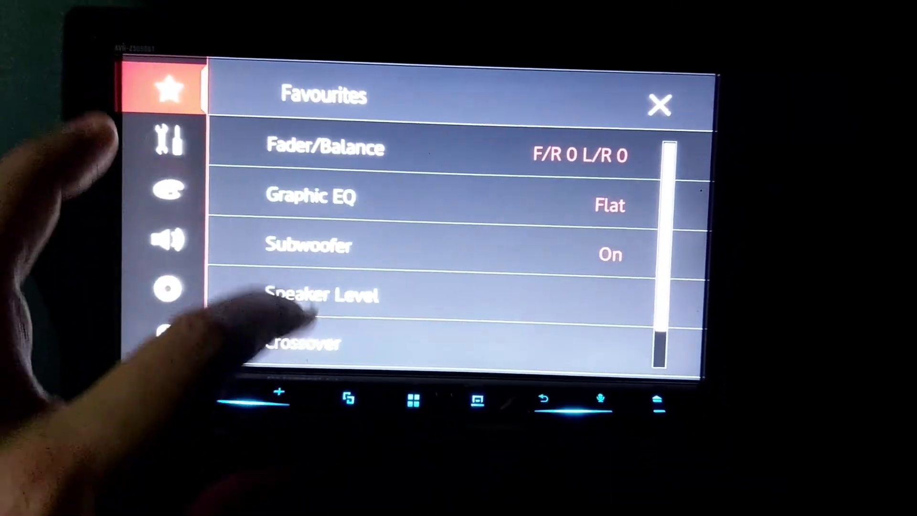
pyautogui.click(303, 342)
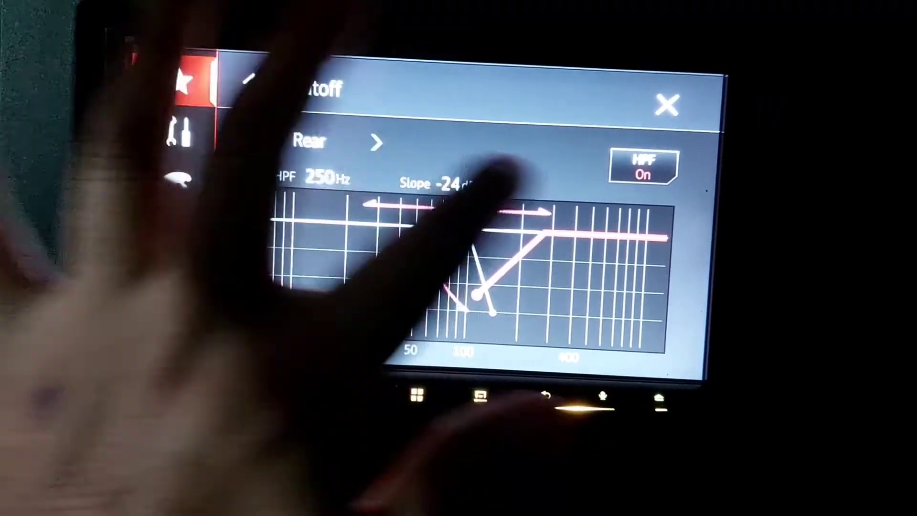
pyautogui.click(641, 170)
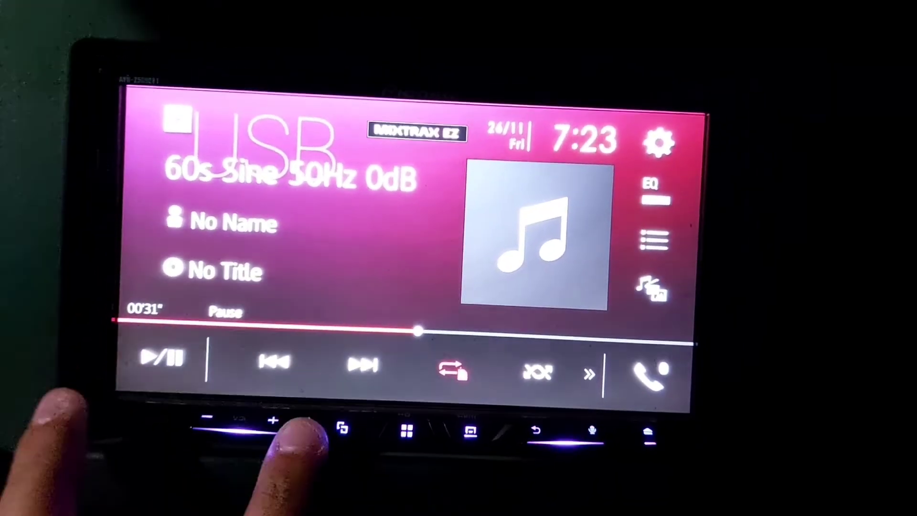
pyautogui.click(273, 421)
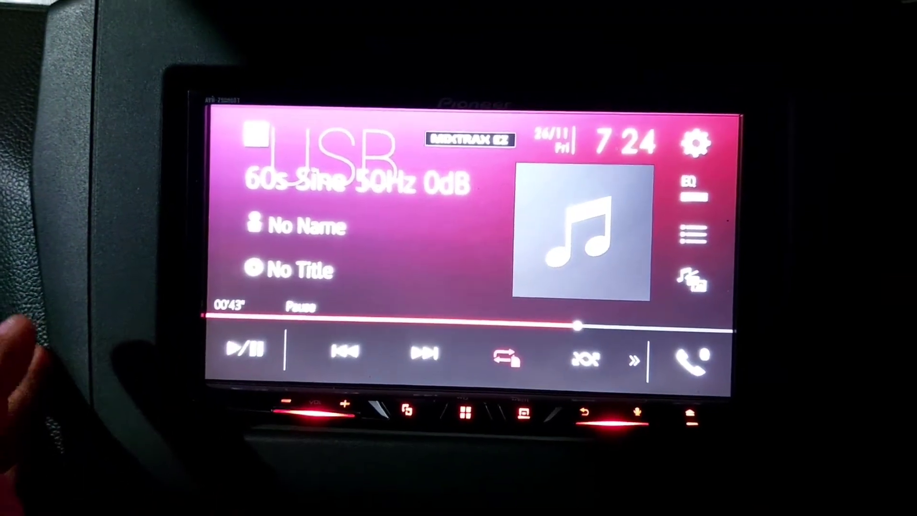
pyautogui.click(694, 143)
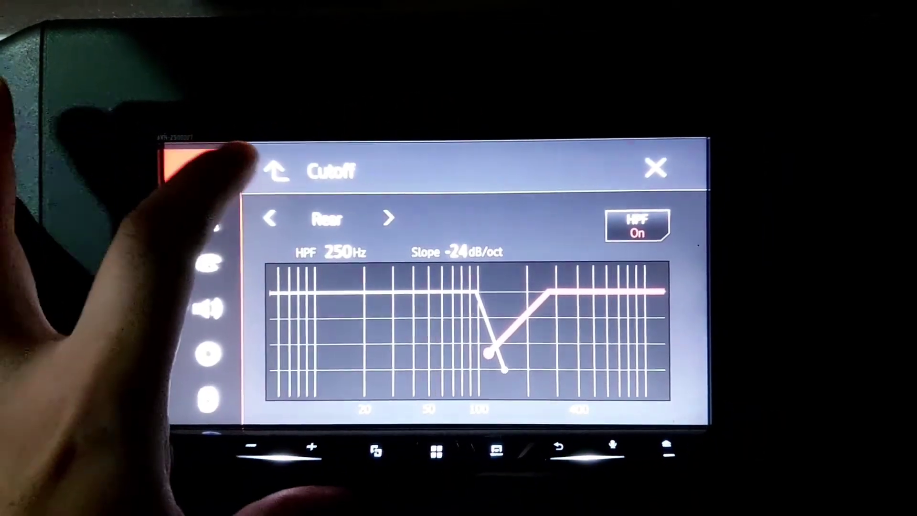
# Step: Turn the subwoofer low-pass filter on at 100 Hz, -36 dB/oct
pyautogui.click(269, 205)
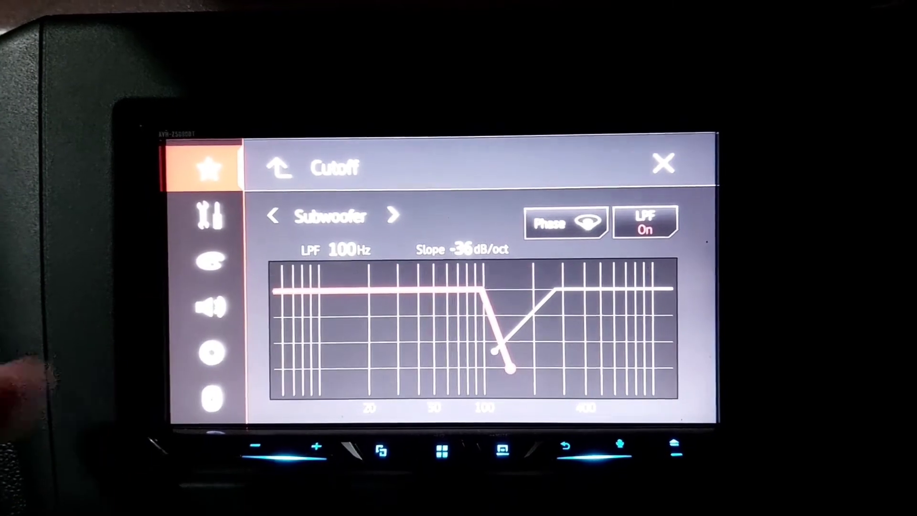
pyautogui.click(273, 215)
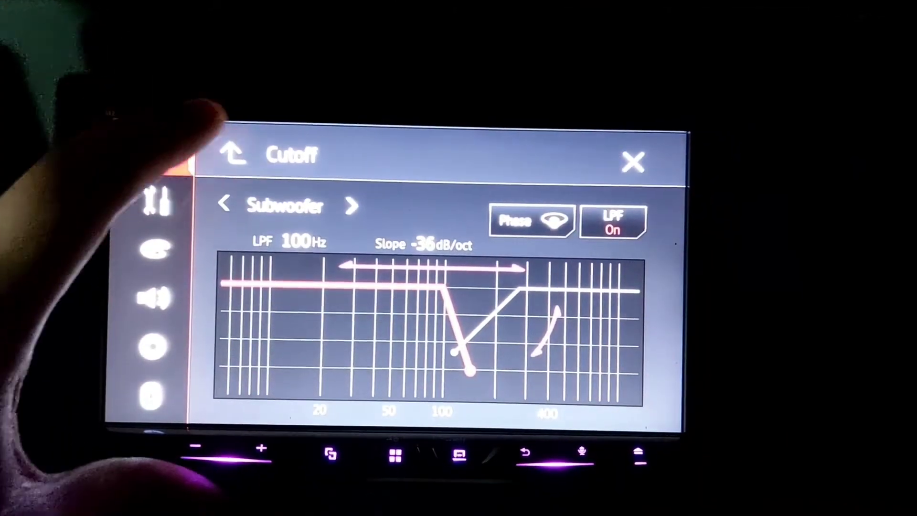
pyautogui.click(233, 153)
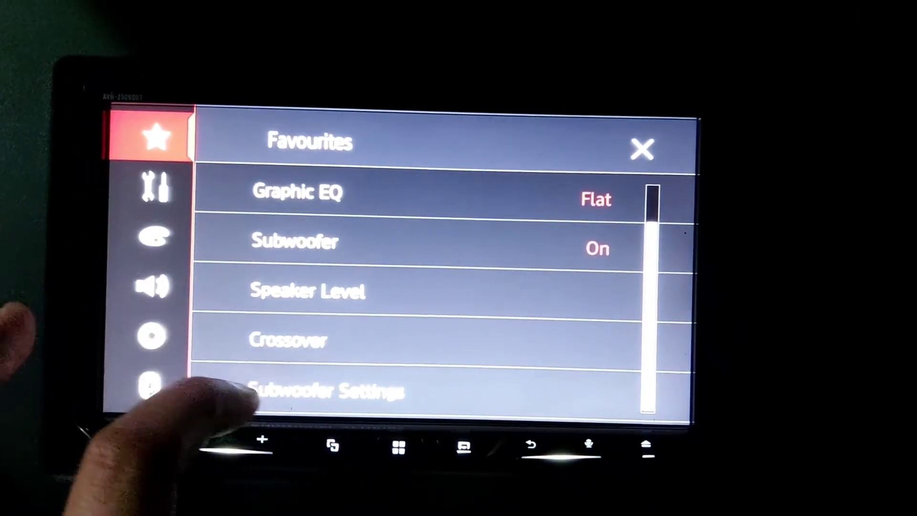
# Step: Return to the full Audio settings list showing EQ Flat, Fader/Balance 0, Subwoofer On
pyautogui.click(326, 390)
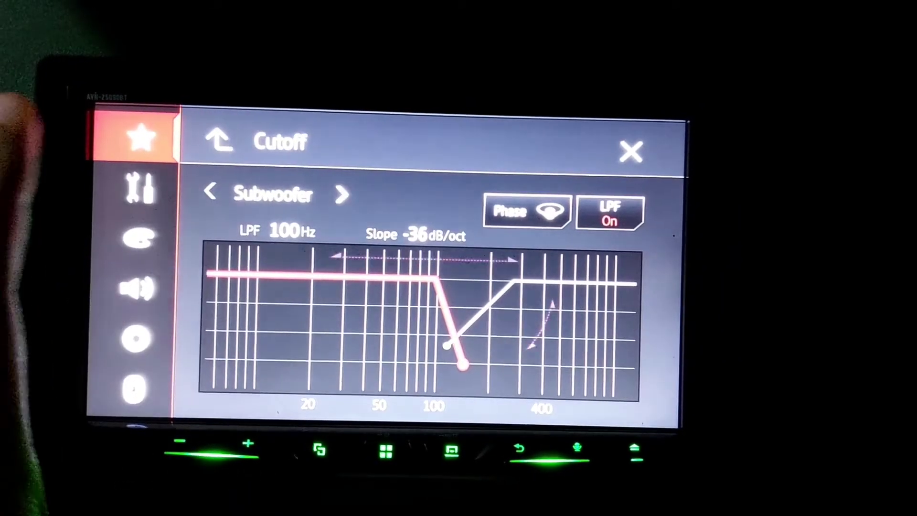
pyautogui.click(220, 141)
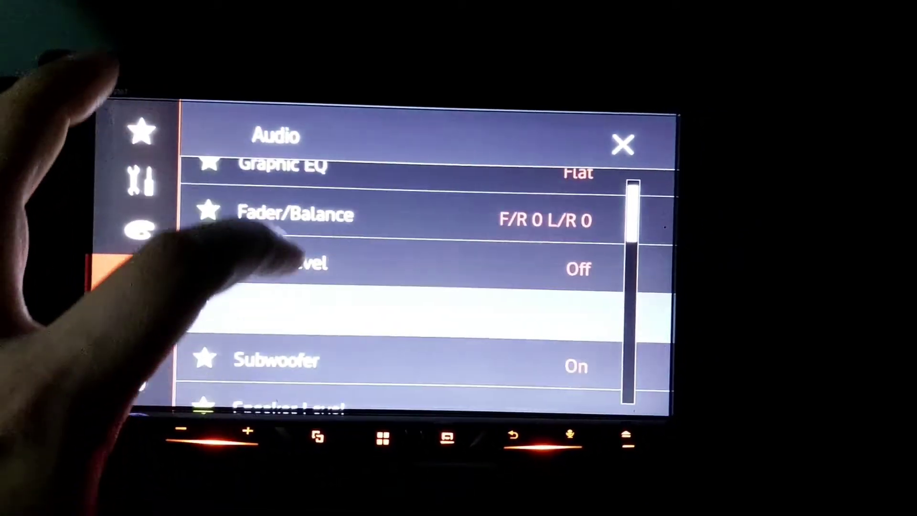
# Step: Review Bass Boost 0, Graphic EQ Flat and Fader/Balance 0, then close settings to the 50 Hz test tone screen
pyautogui.scroll(-3)
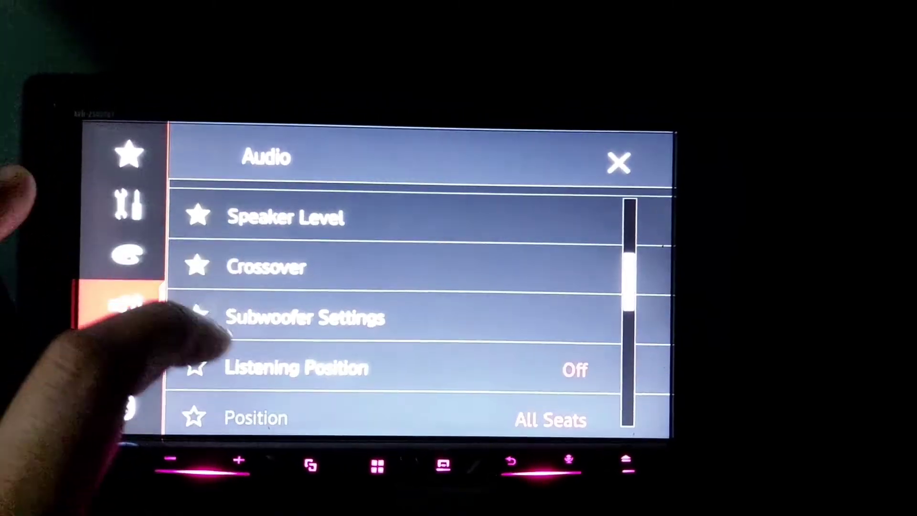
pyautogui.scroll(-3)
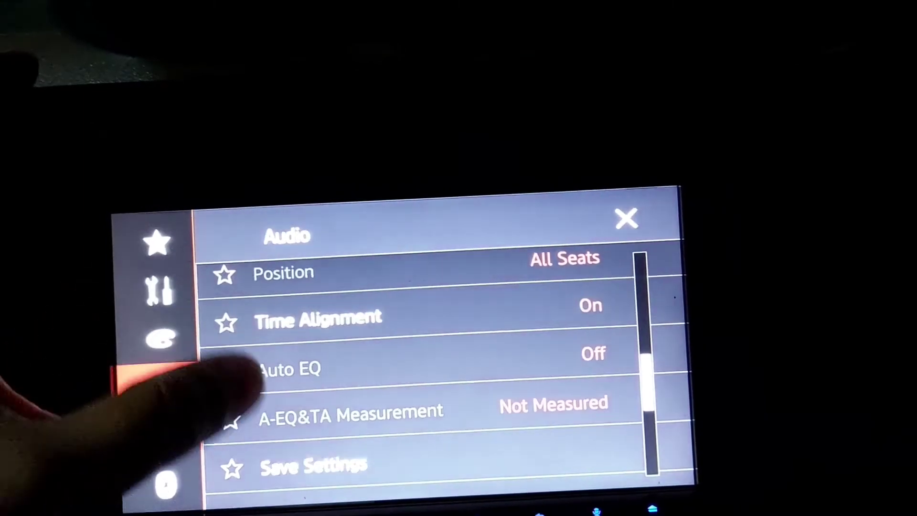
pyautogui.scroll(-3)
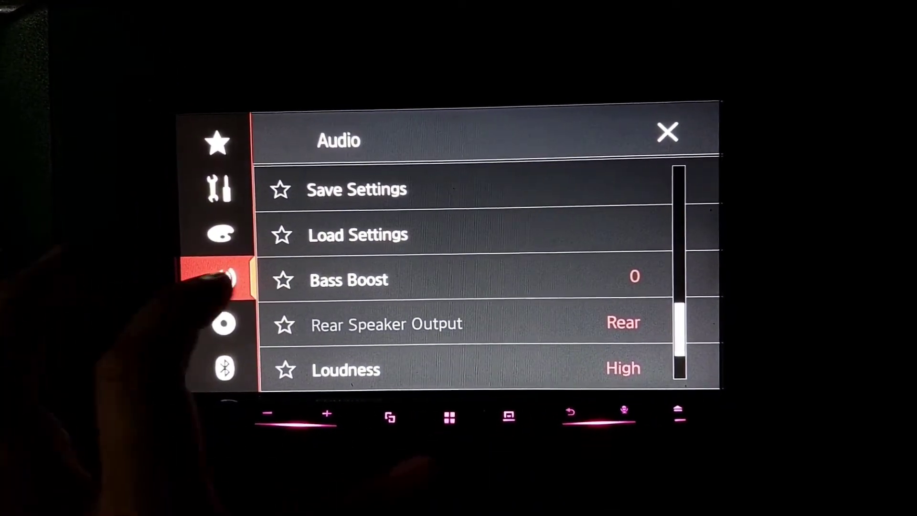
pyautogui.scroll(-3)
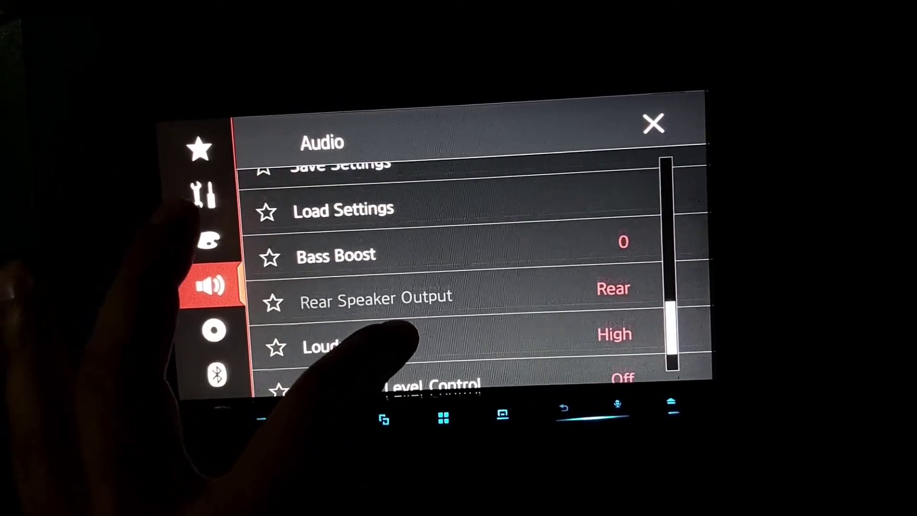
pyautogui.scroll(-3)
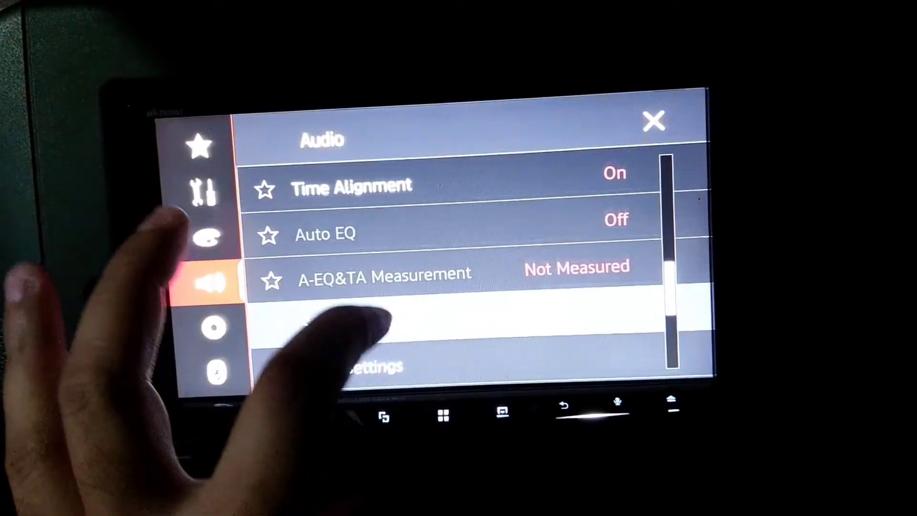
pyautogui.scroll(-3)
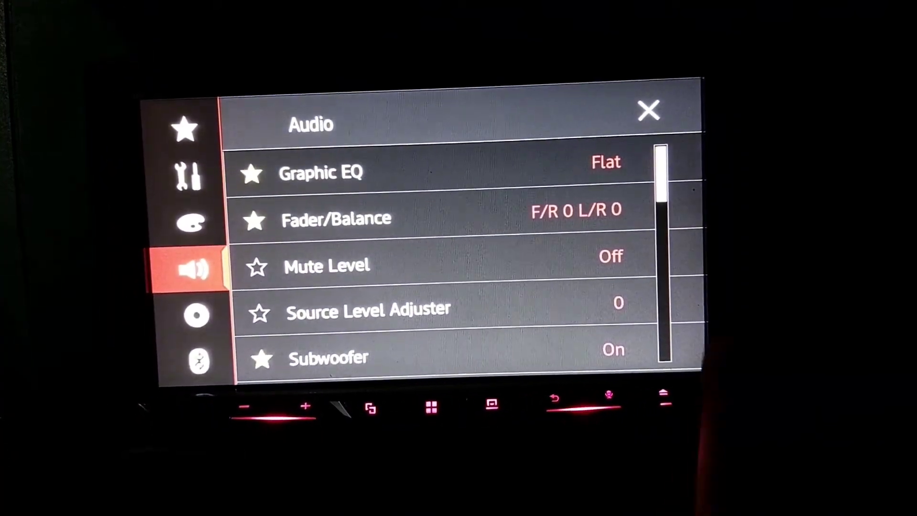
pyautogui.click(648, 111)
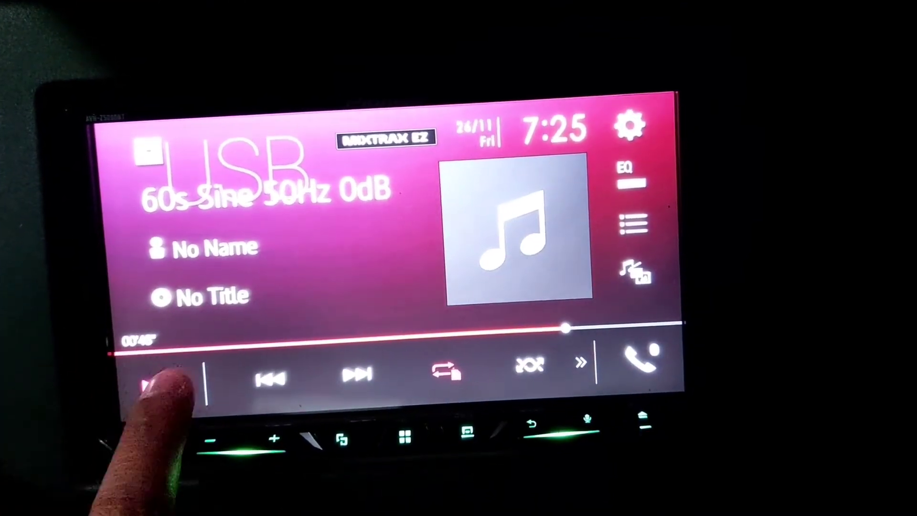
# Step: Pause the 50 Hz test tone and settle the volume at about 31
pyautogui.click(157, 380)
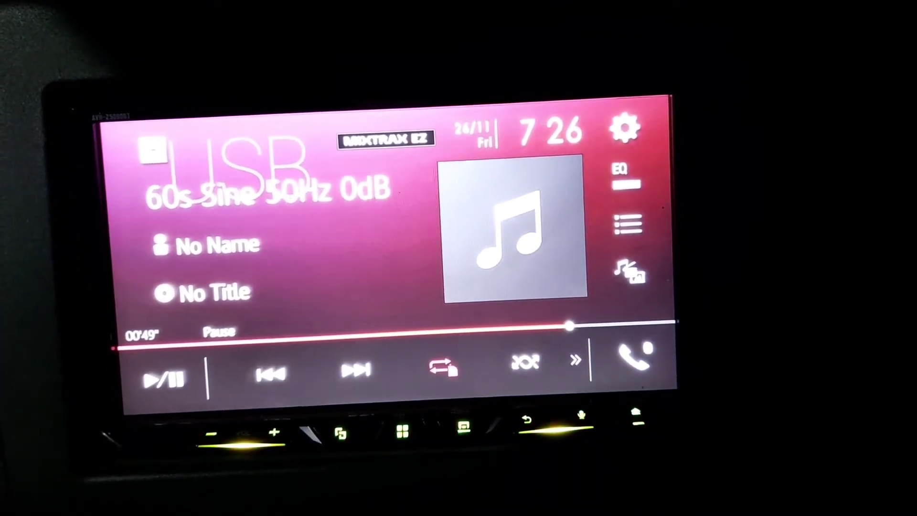
pyautogui.click(229, 435)
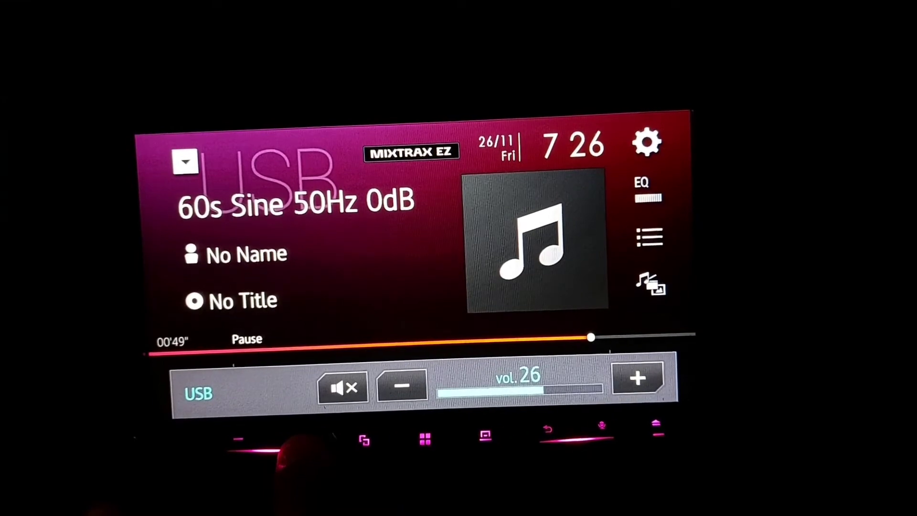
pyautogui.click(637, 378)
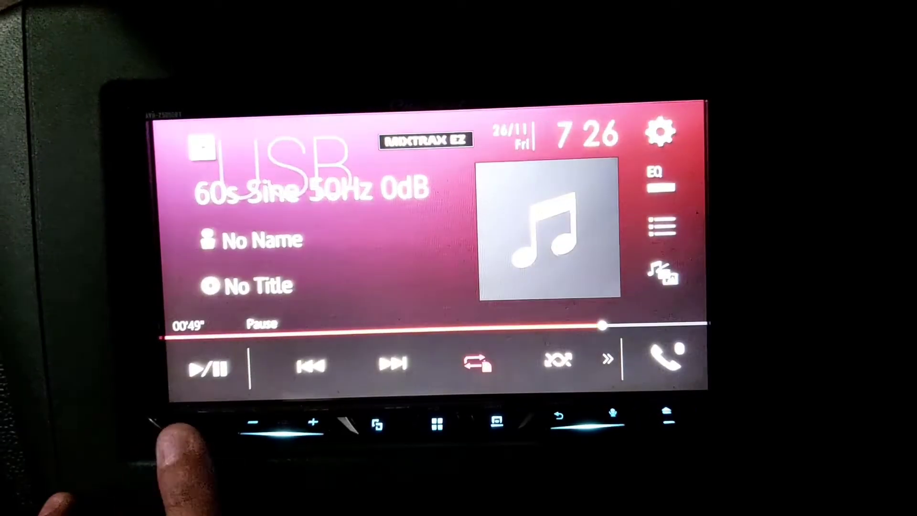
pyautogui.click(256, 424)
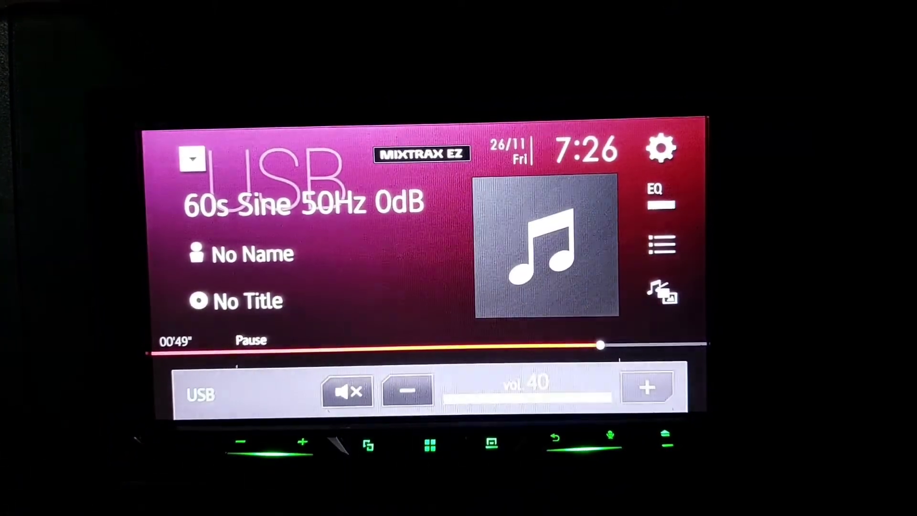
pyautogui.click(407, 390)
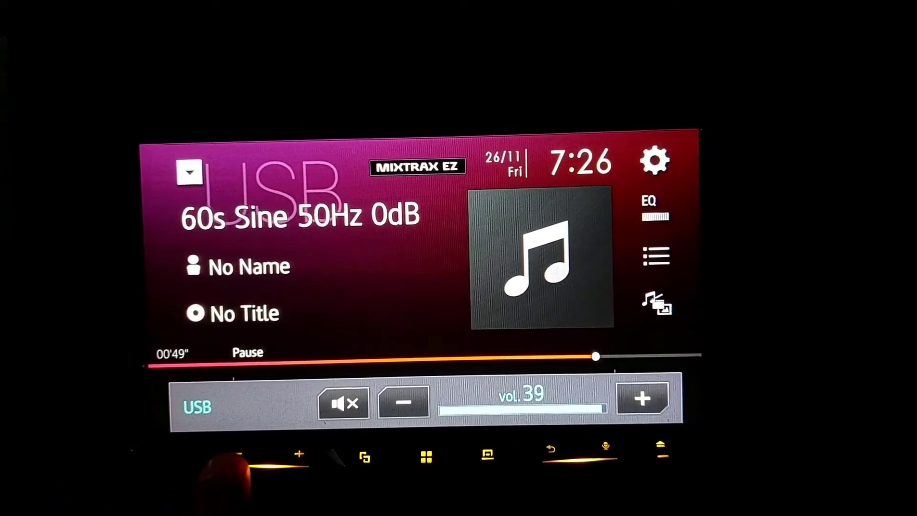
pyautogui.click(402, 401)
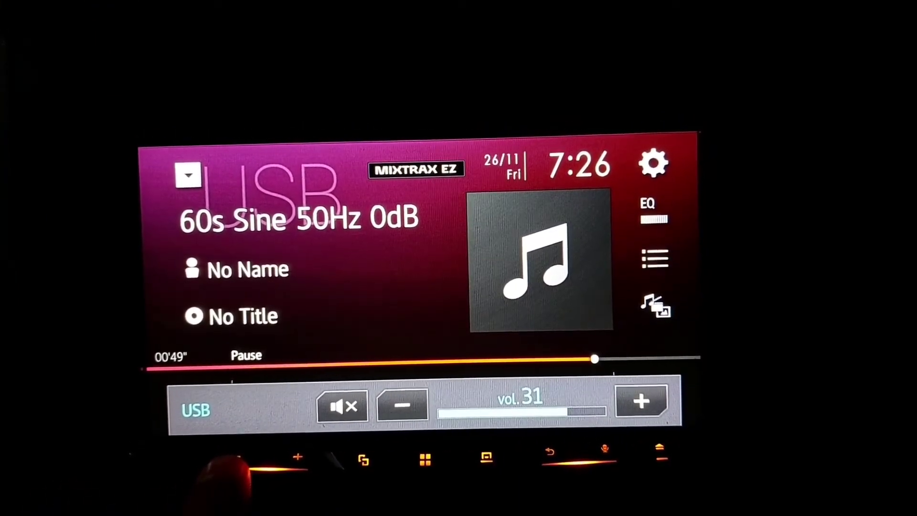